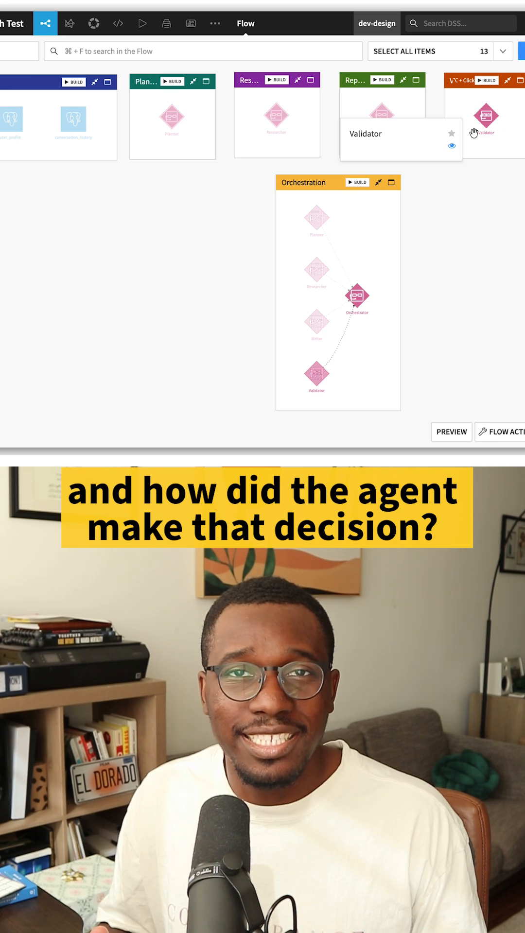
mouse_move(356, 295)
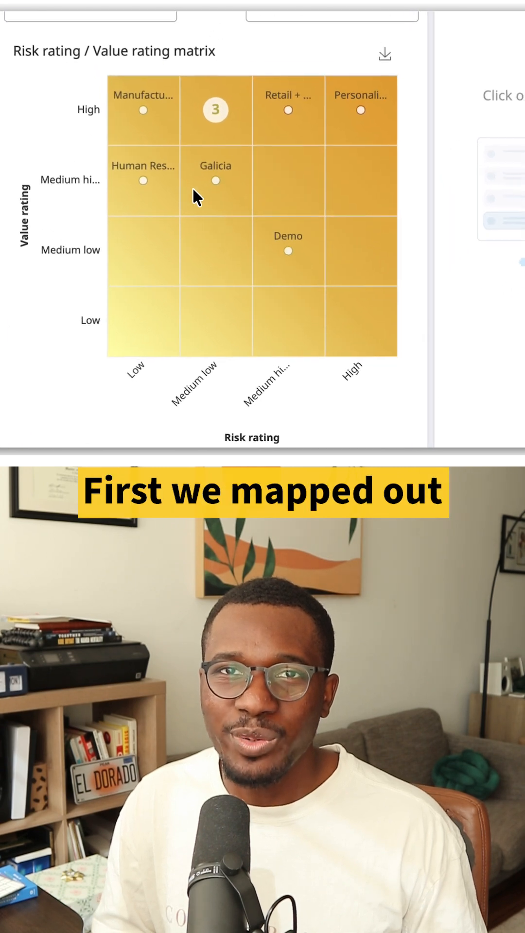
Step: Scroll the Govern dashboard between the Risk/Value and Autonomy/Originality matrices
scroll(up, 3)
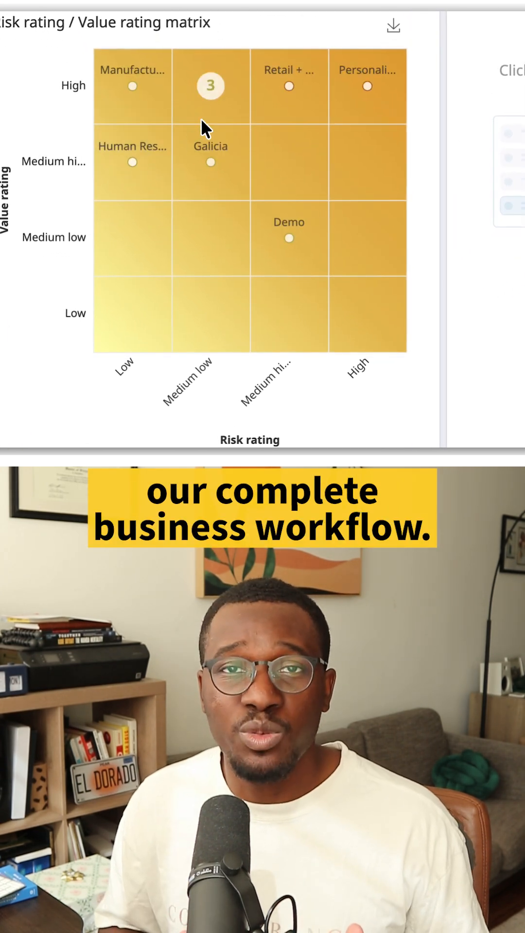
mouse_move(271, 143)
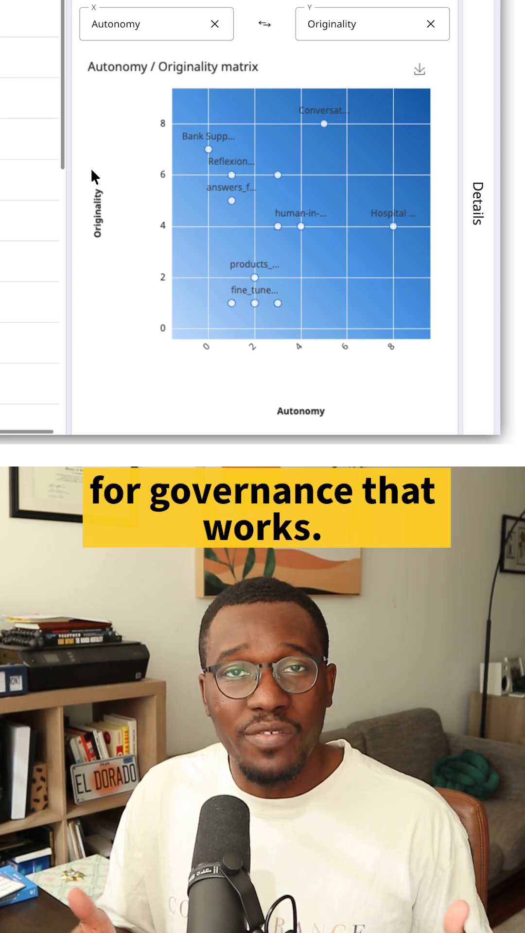
mouse_move(231, 174)
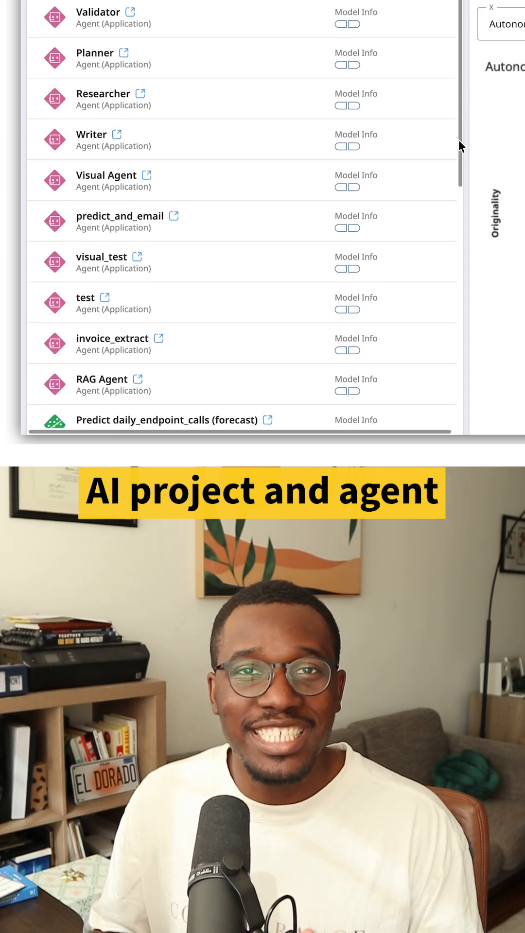
Step: Run the Quick test query about customer 67335 on the Snowflake Loans agent
scroll(down, 3)
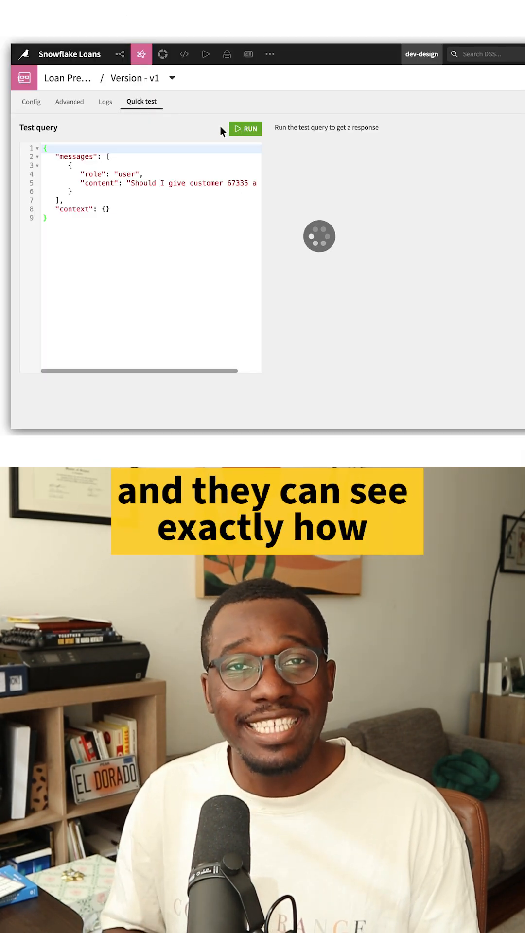
click(245, 128)
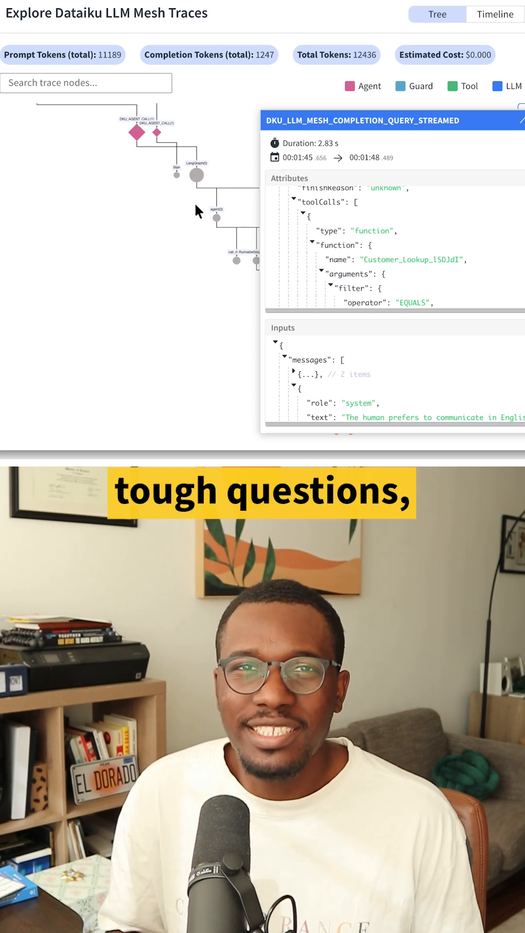
Step: Scroll the completion node's Attributes to the toolCalls customer lookup filter on column ID
scroll(down, 3)
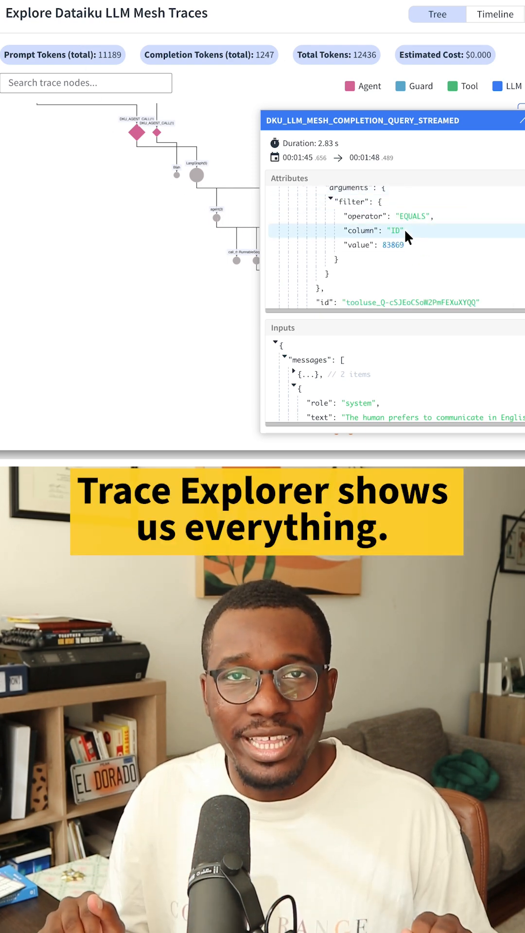
scroll(down, 3)
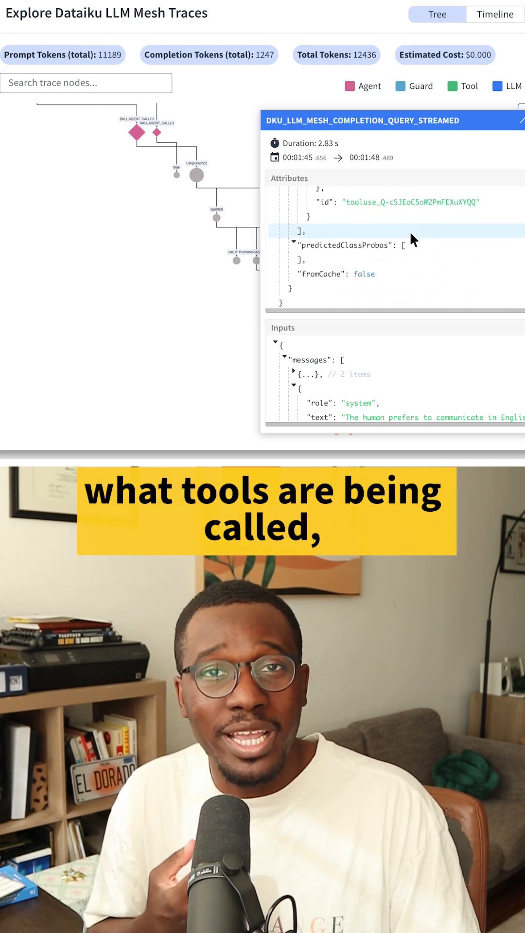
scroll(down, 3)
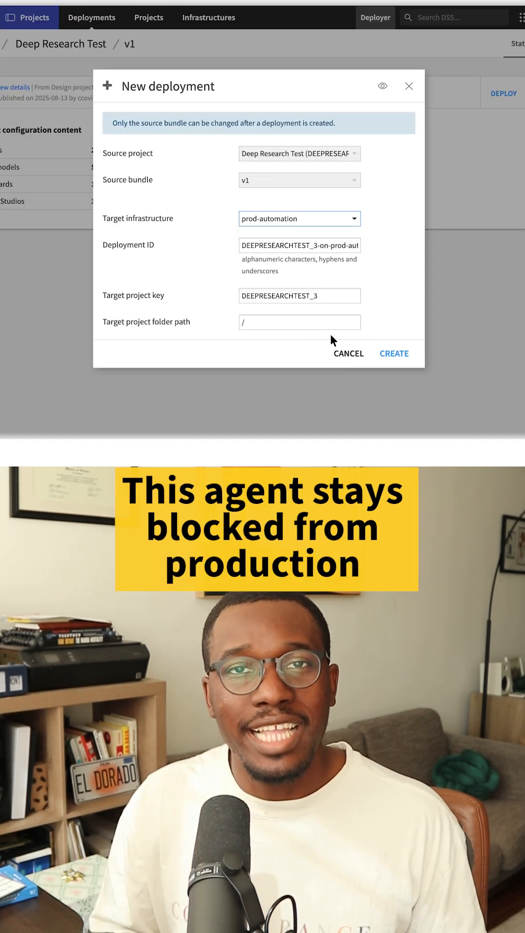
mouse_move(400, 329)
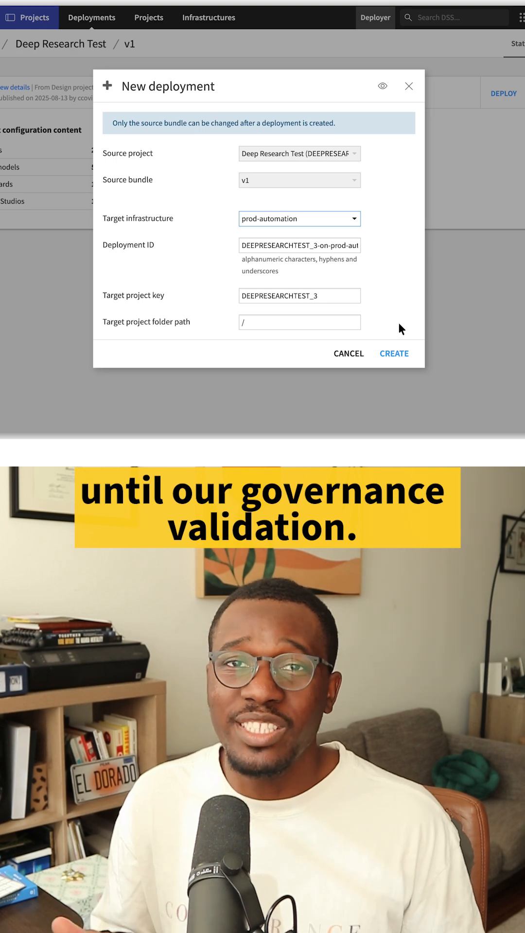
Step: Create the Deep Research Test v1 deployment to prod-automation, then dismiss the unapproved-bundle governance error
click(394, 353)
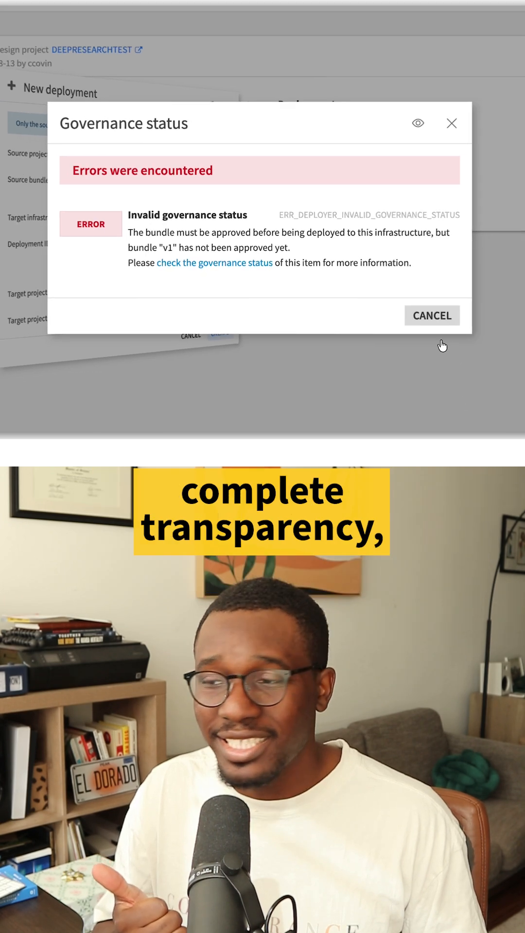
click(431, 314)
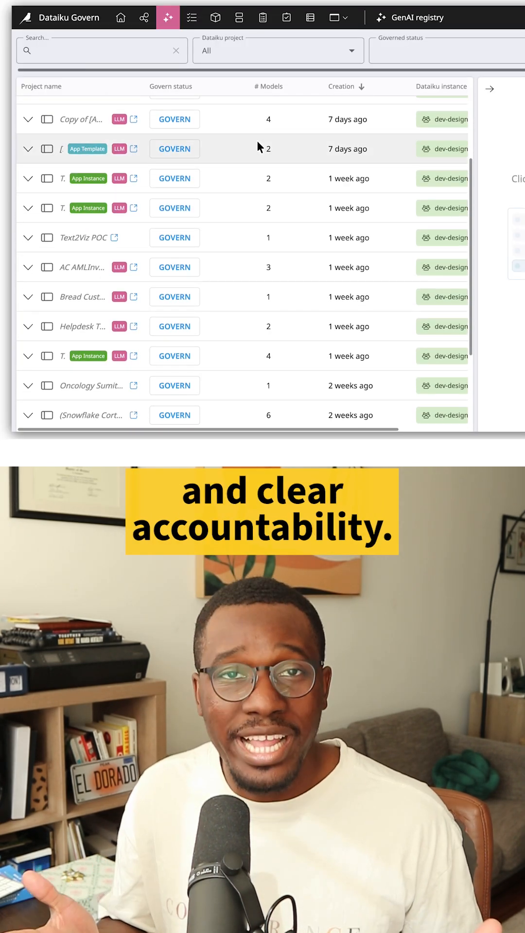
Step: Expand GenAI registry project rows to reveal agents like Maintenance Agent and Marketing_SME_Agent
click(27, 149)
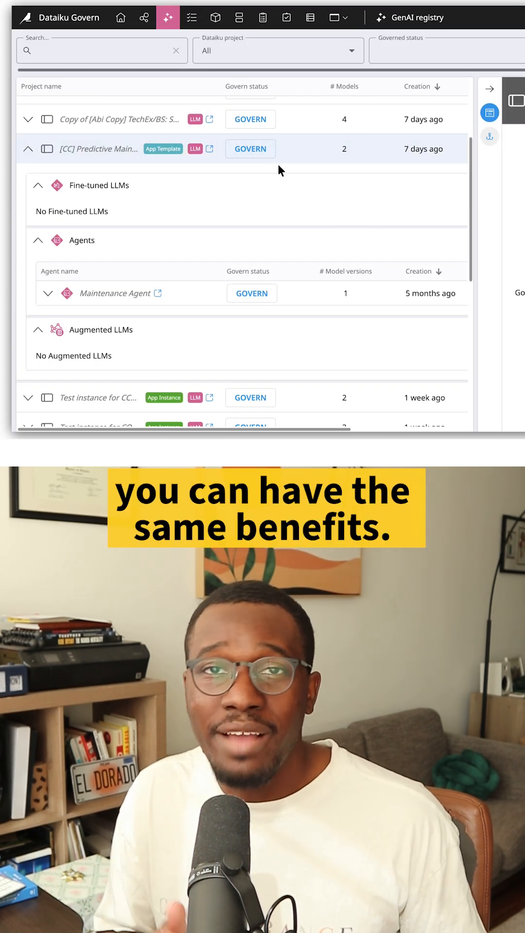
scroll(down, 3)
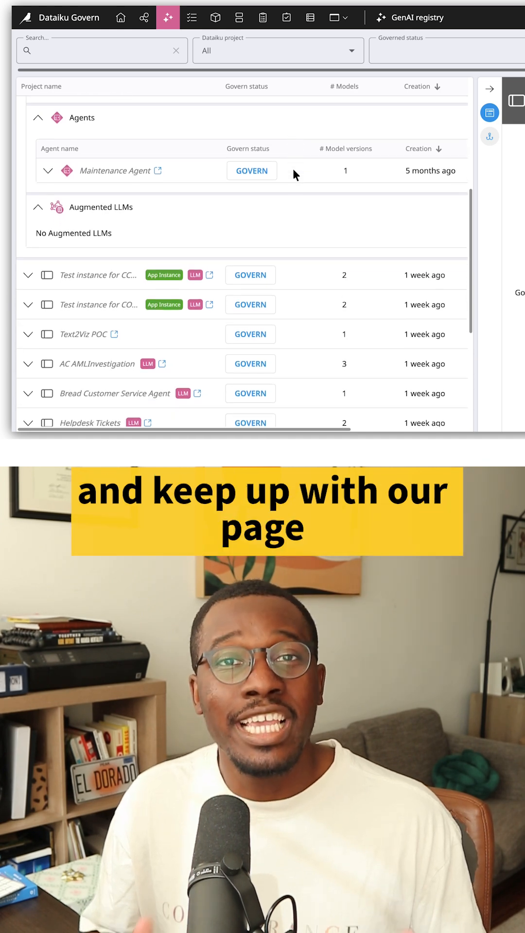
scroll(down, 3)
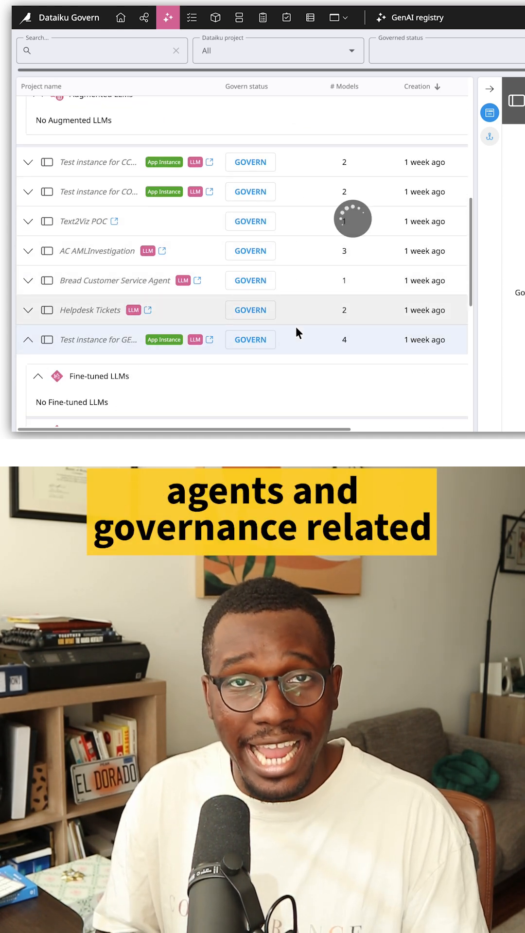
scroll(down, 3)
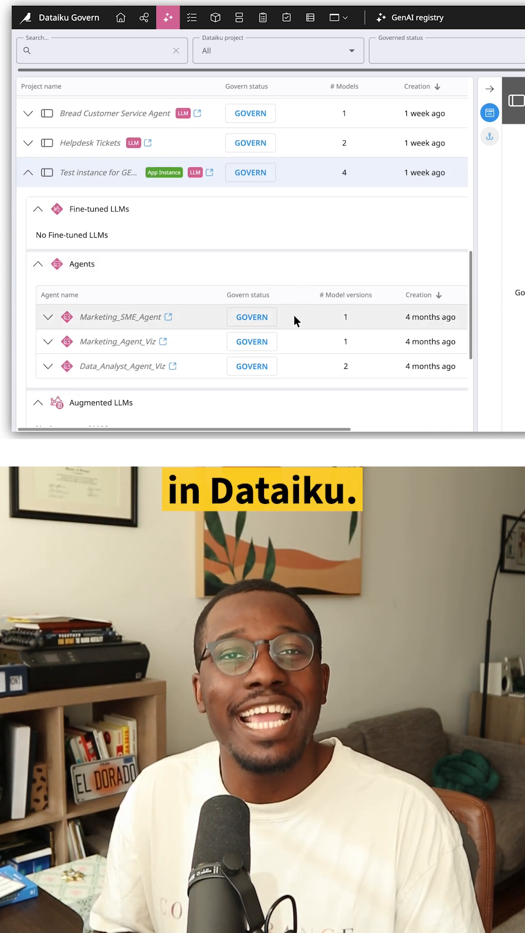